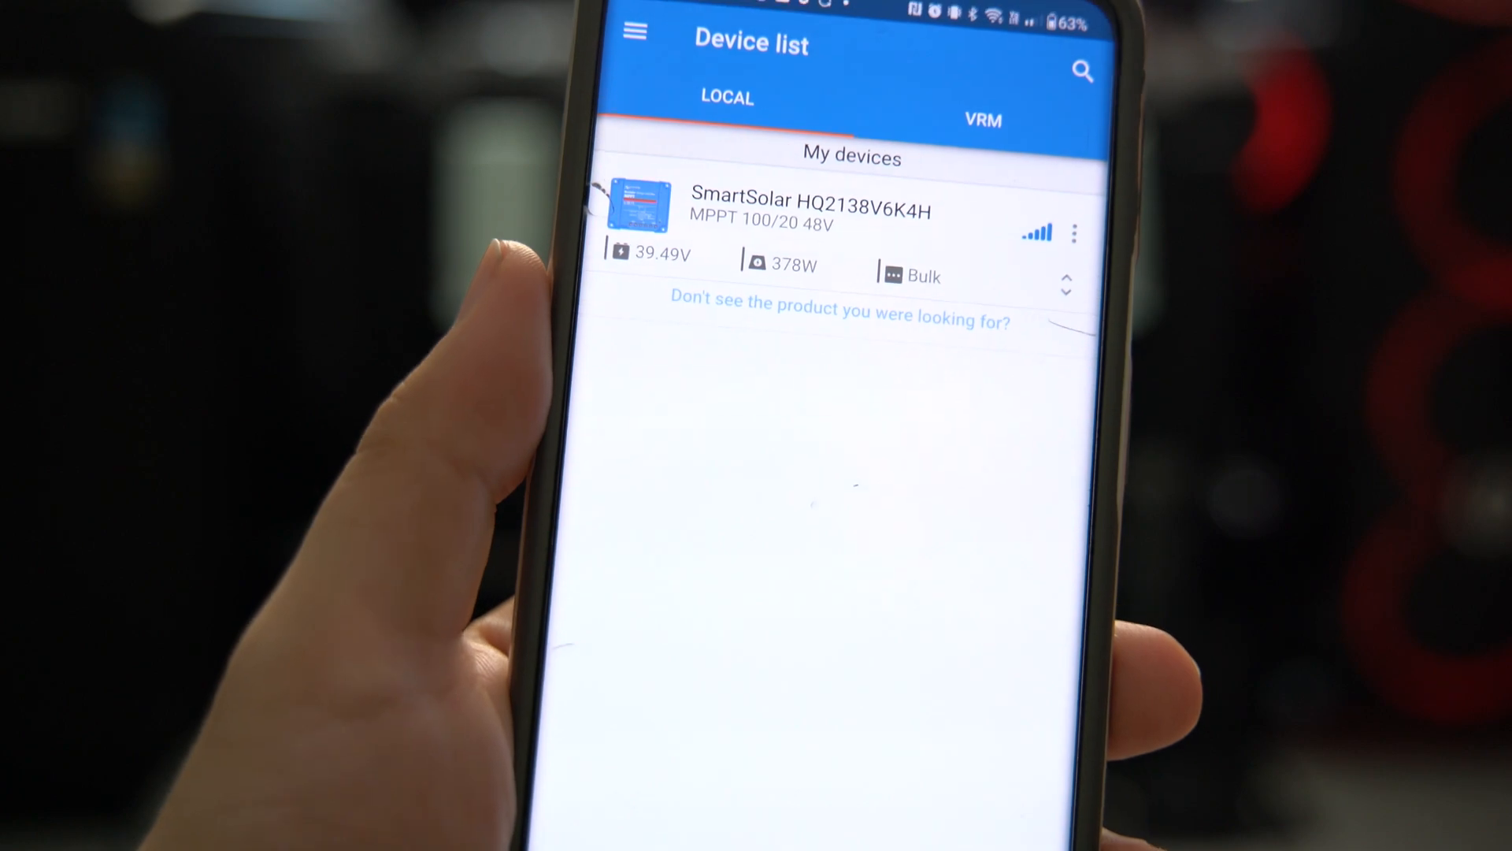
- Select the SmartSolar charge controller from the Device list to view its live solar voltage trend
{"action": "left_click", "coordinate": [809, 203]}
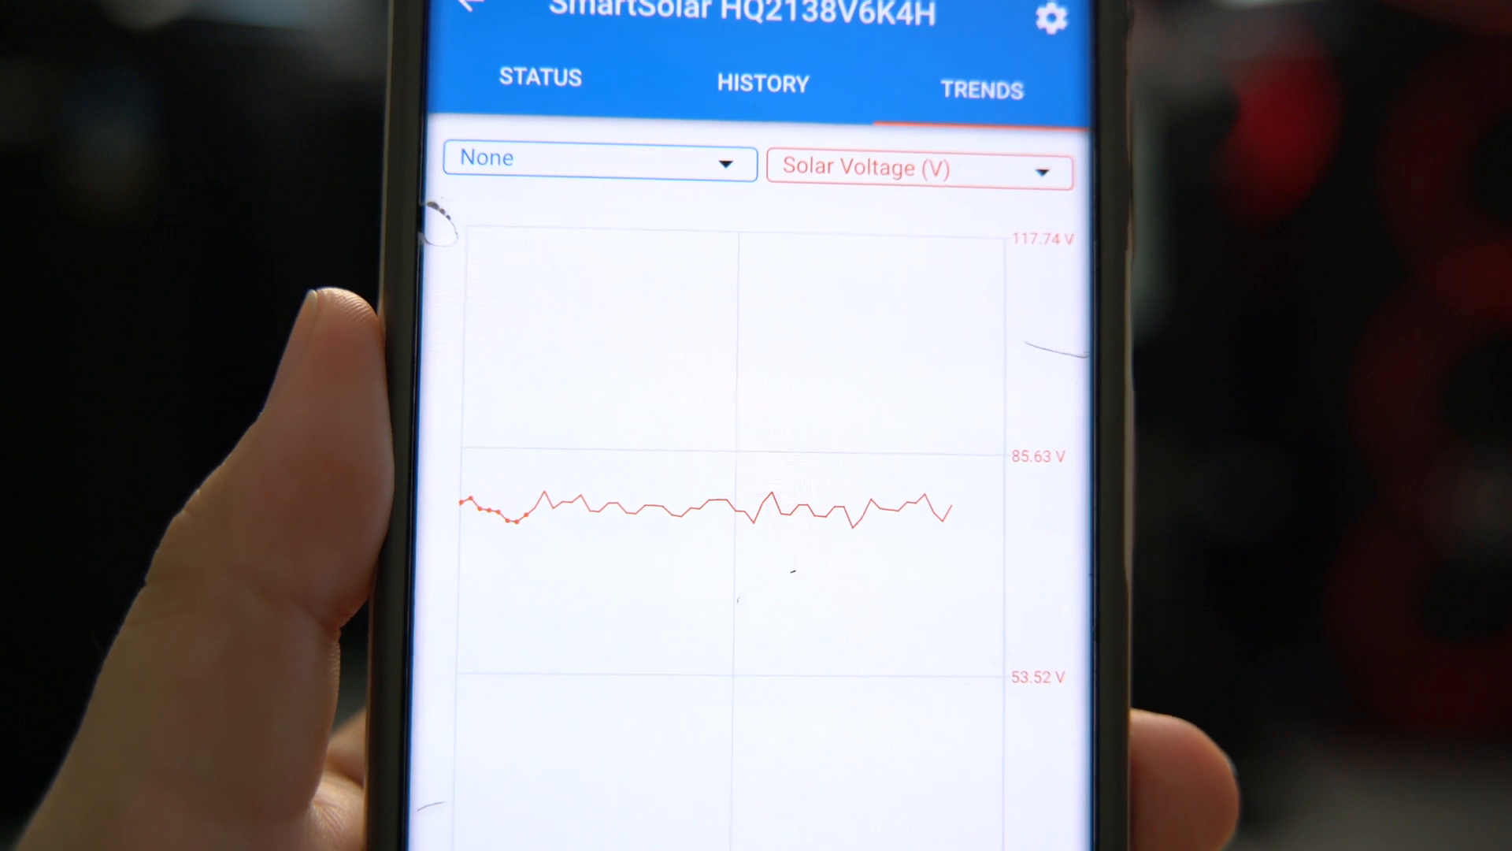
- Review the trend parameter options and switch to the controller's daily solar yield history
{"action": "scroll", "scroll_direction": "down", "scroll_amount": 3}
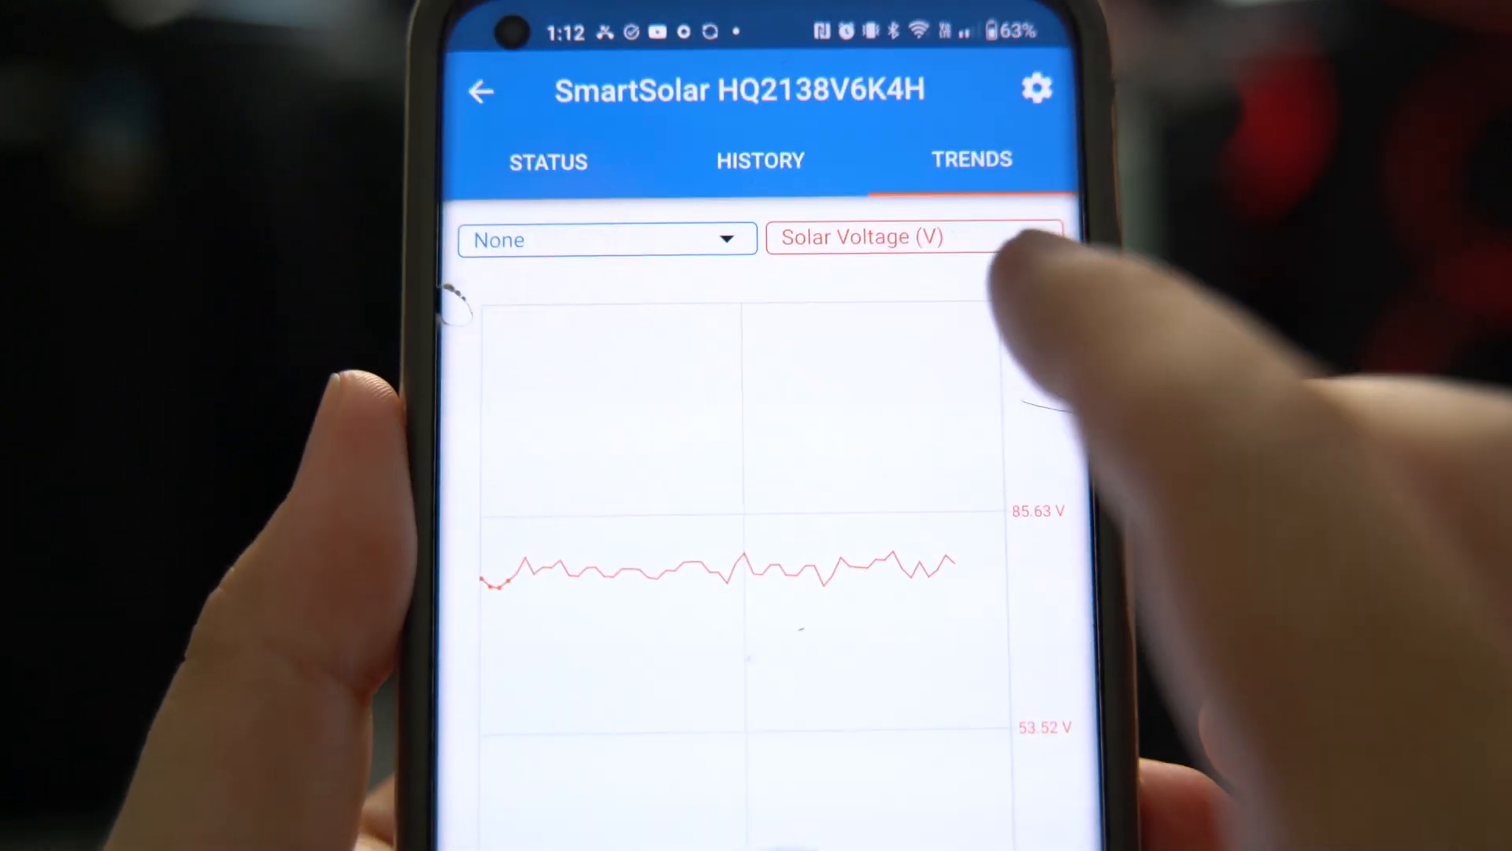
{"action": "left_click", "coordinate": [912, 238]}
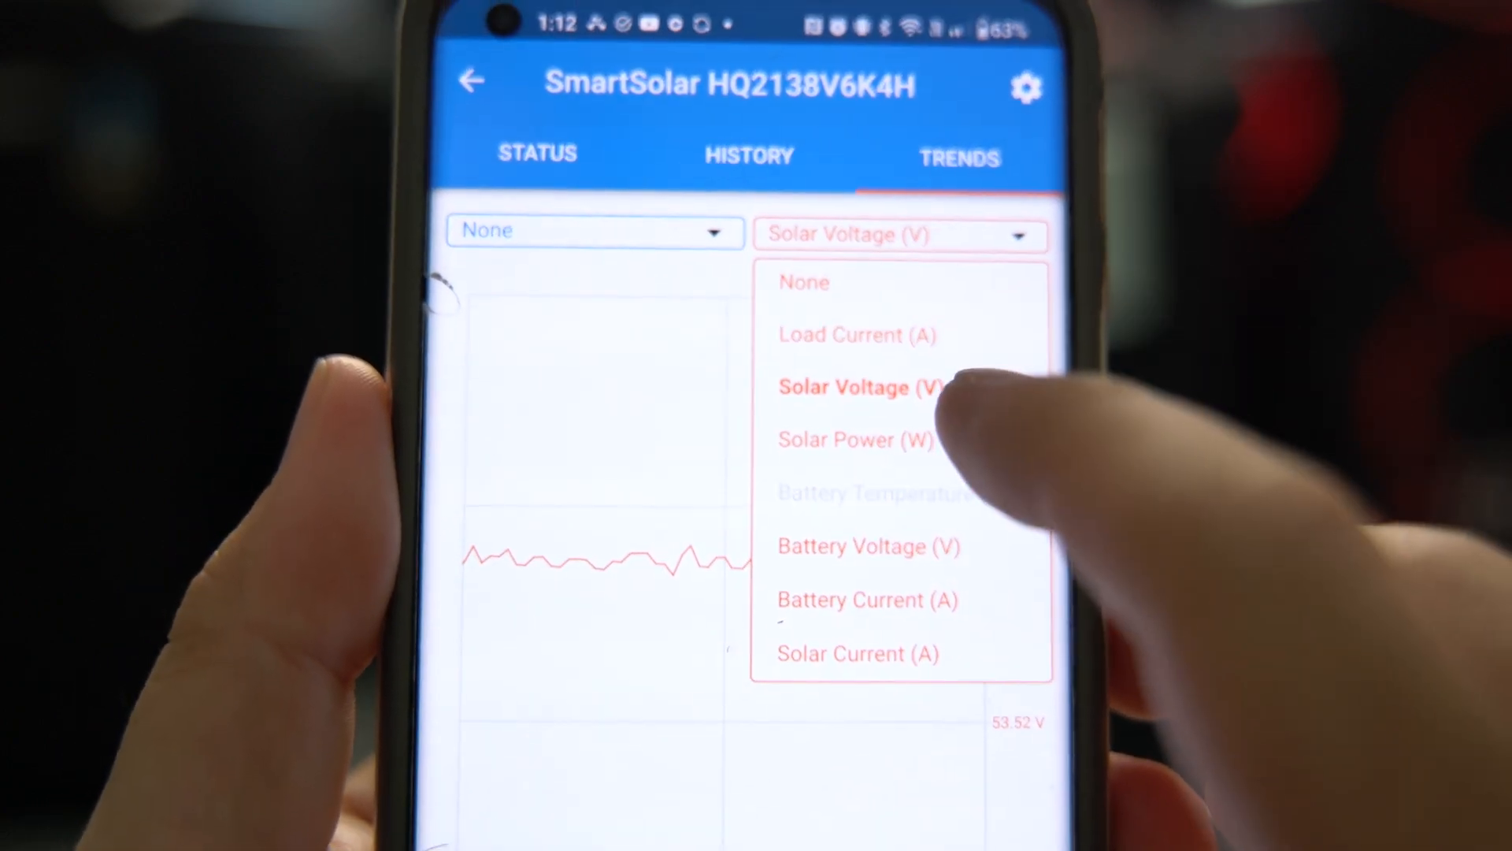
{"action": "left_click", "coordinate": [854, 440]}
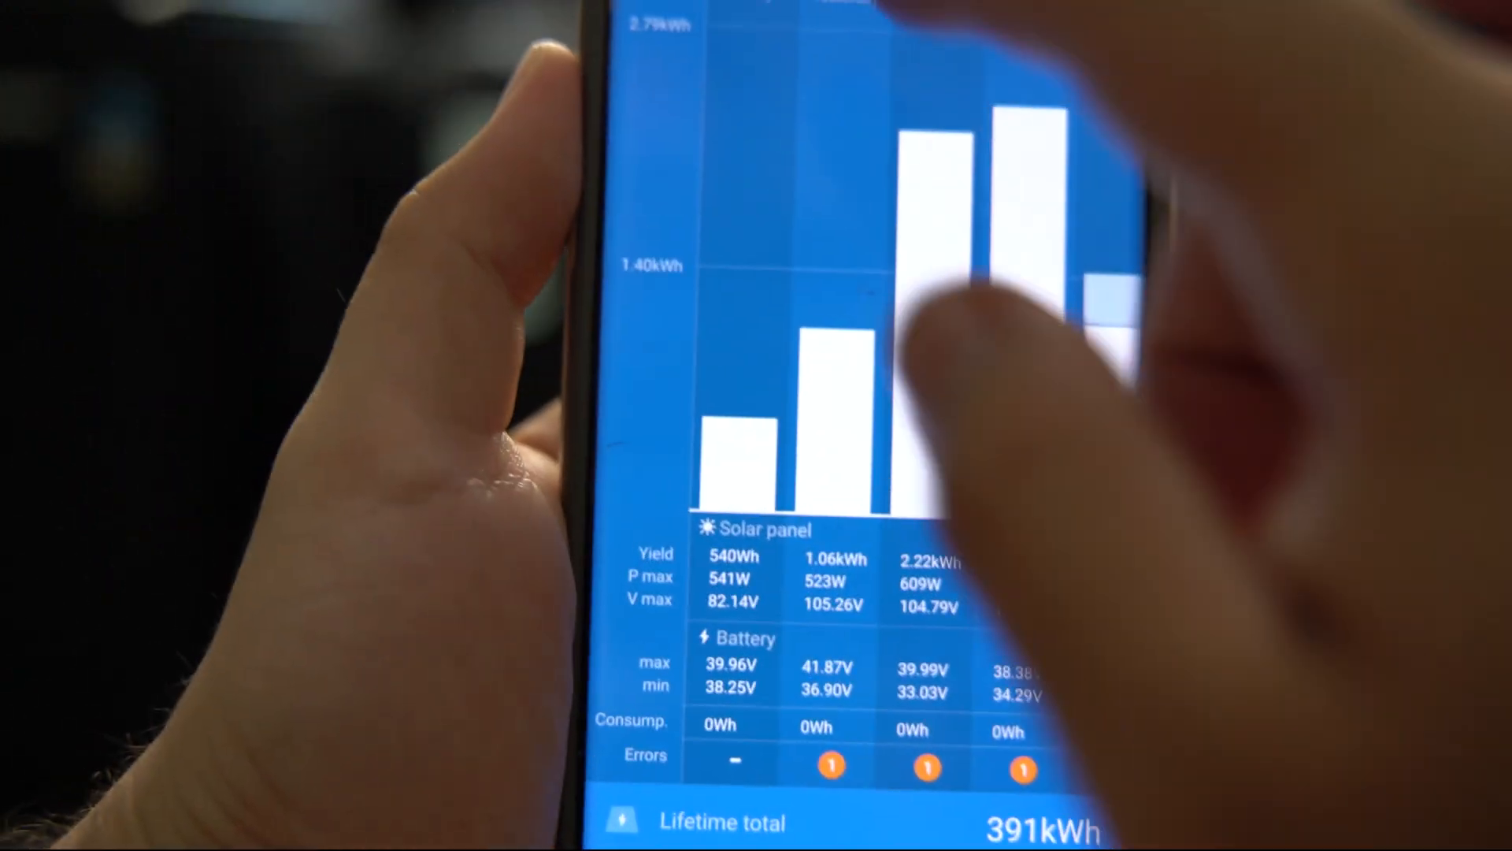
- Switch from VictronConnect to the EcoFlow app's power station status page
{"action": "left_click", "coordinate": [716, 20]}
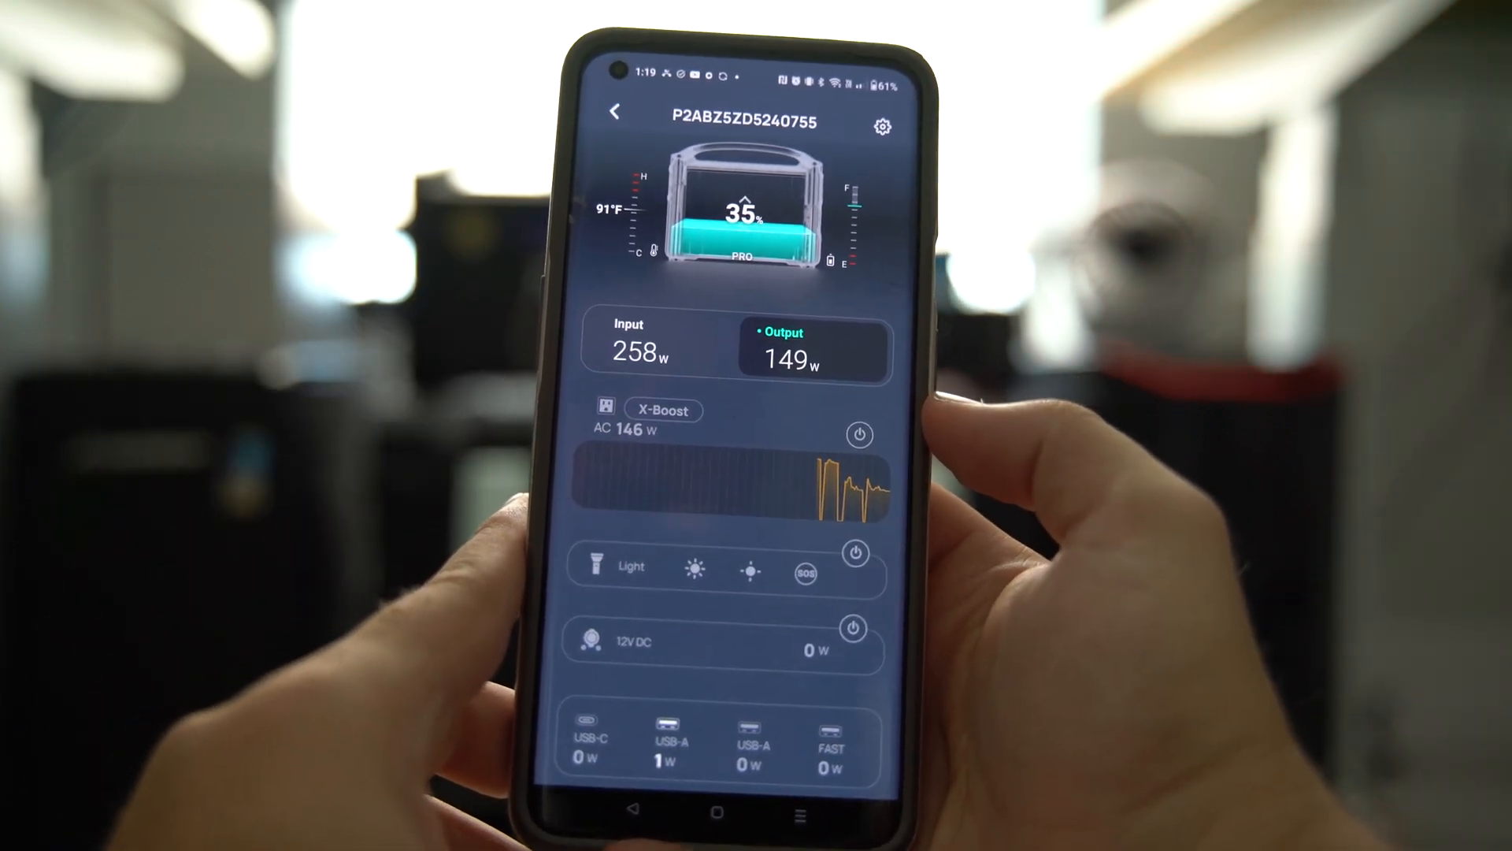
- Enter the power station's settings to set the charge level limit to 75%
{"action": "left_click", "coordinate": [859, 434]}
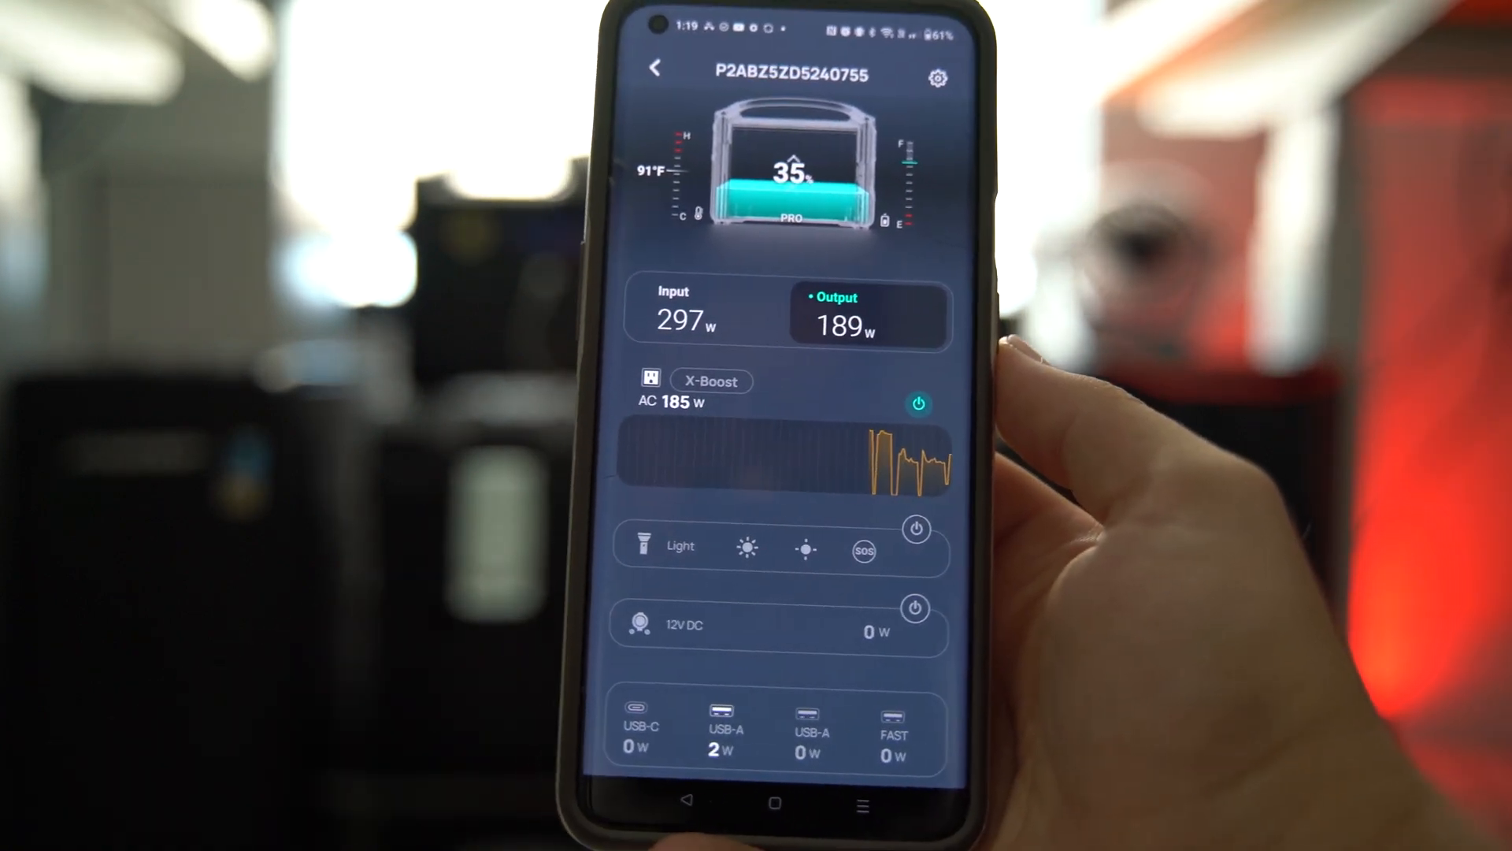
{"action": "left_click", "coordinate": [935, 79]}
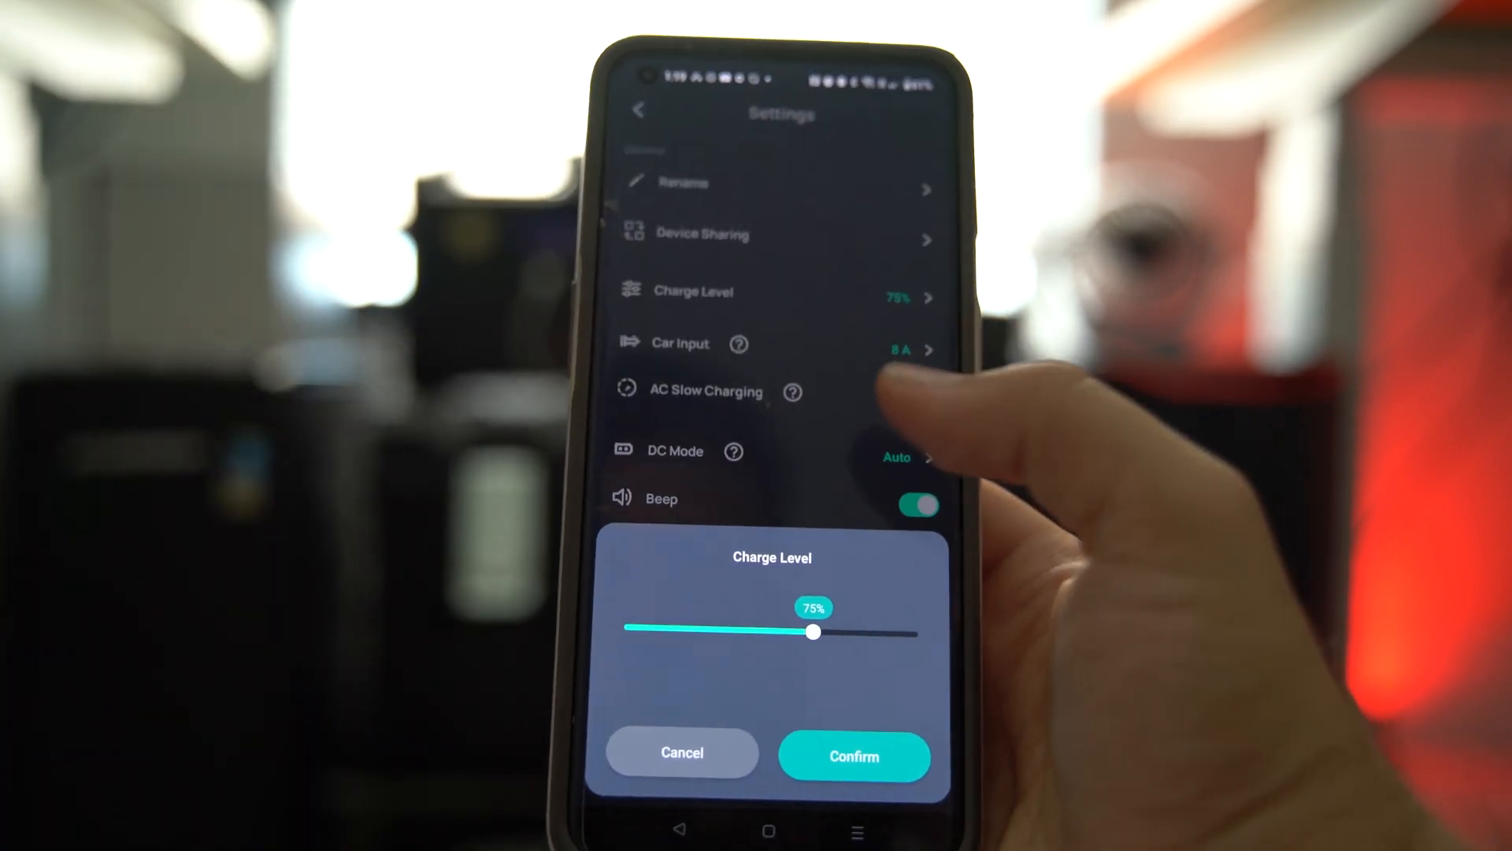
- Confirm the 75% charge limit and review the AC slow charging explanation with it switched on
{"action": "left_click", "coordinate": [852, 755]}
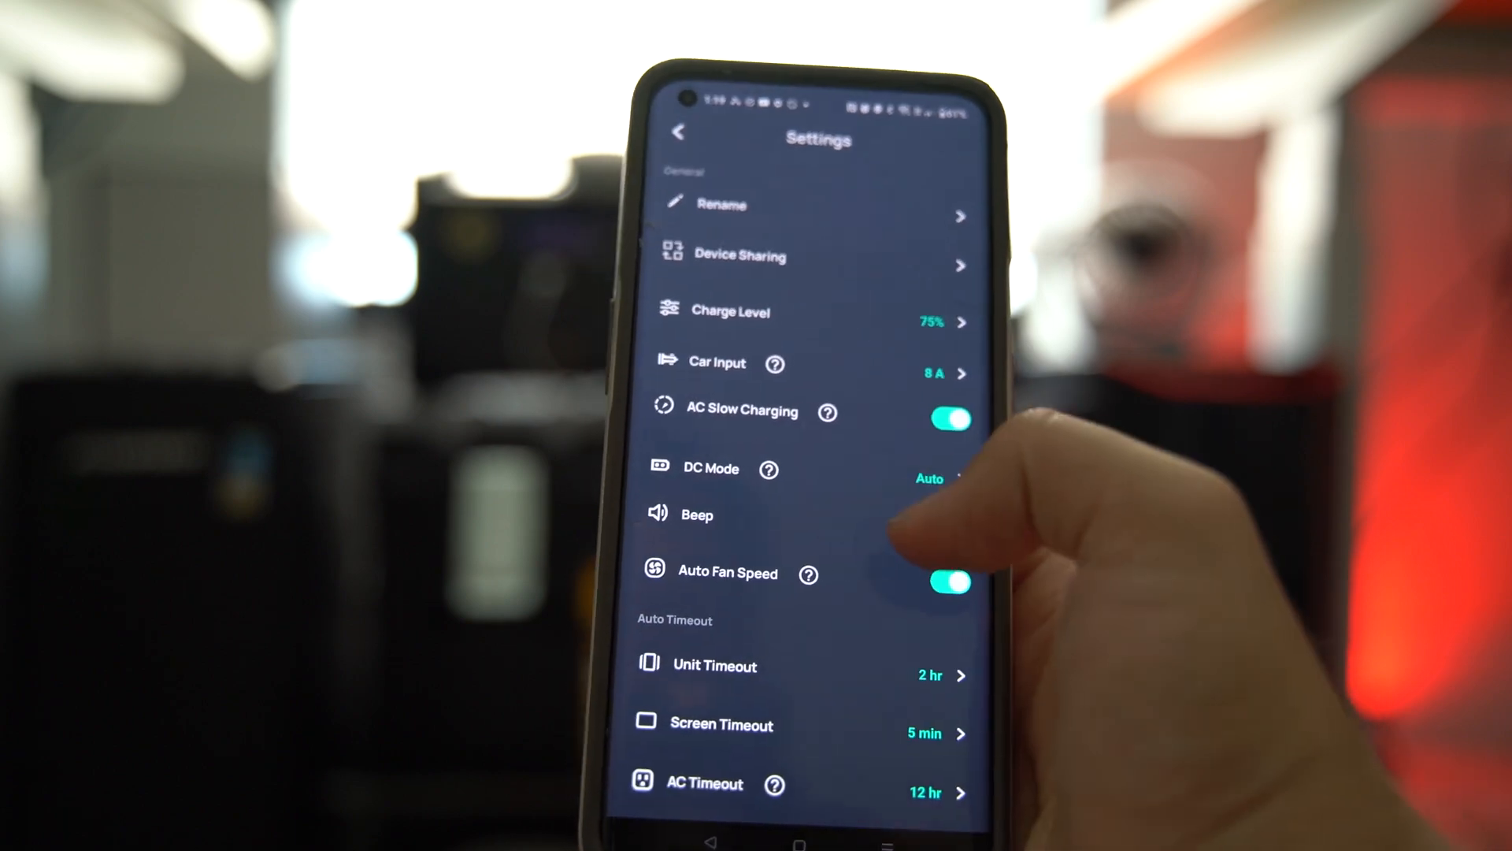
{"action": "left_click", "coordinate": [948, 419]}
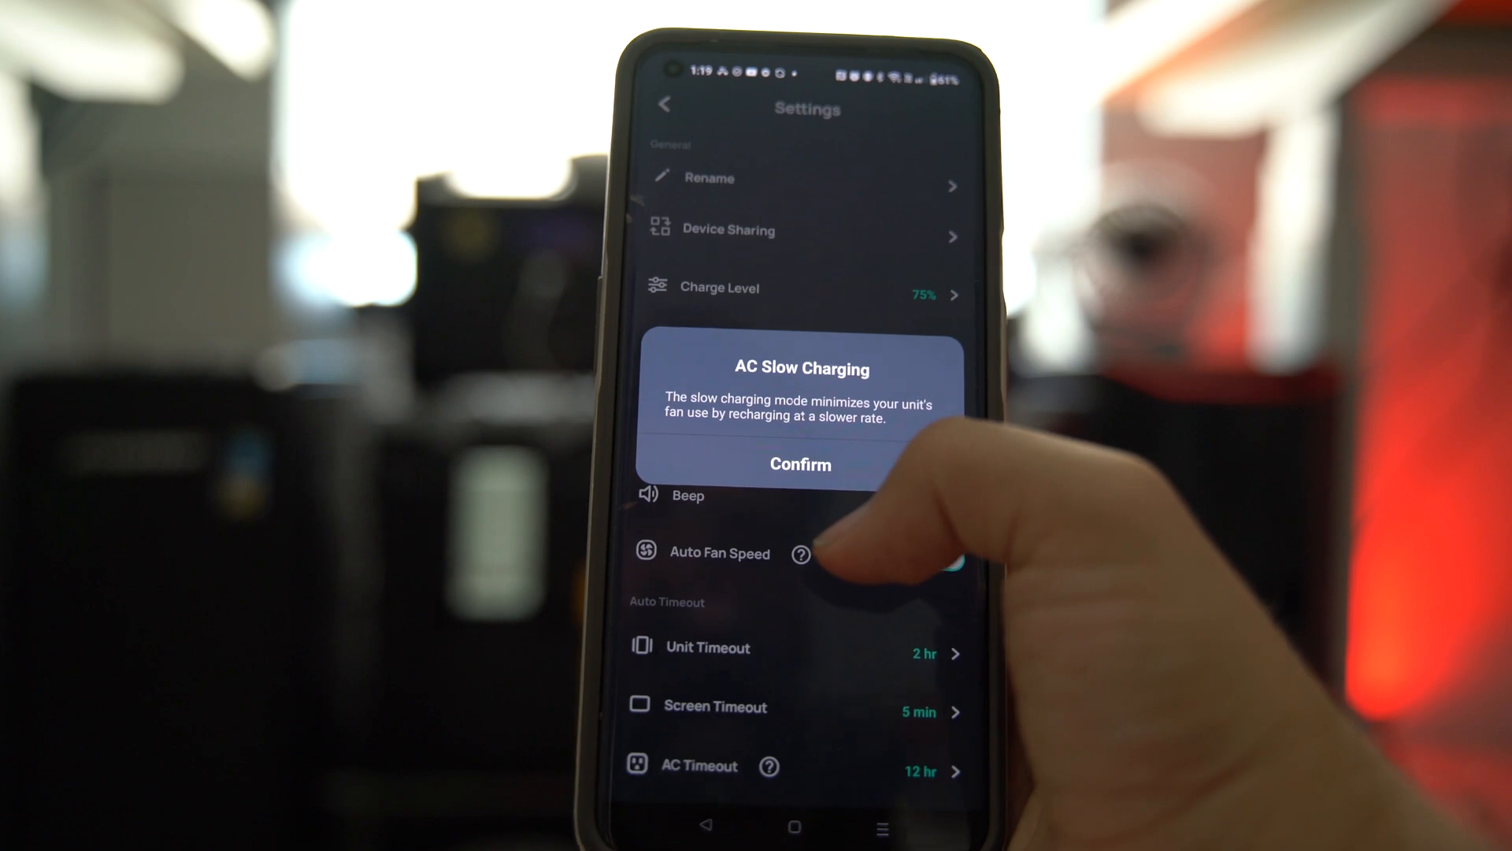
{"action": "left_click", "coordinate": [801, 463]}
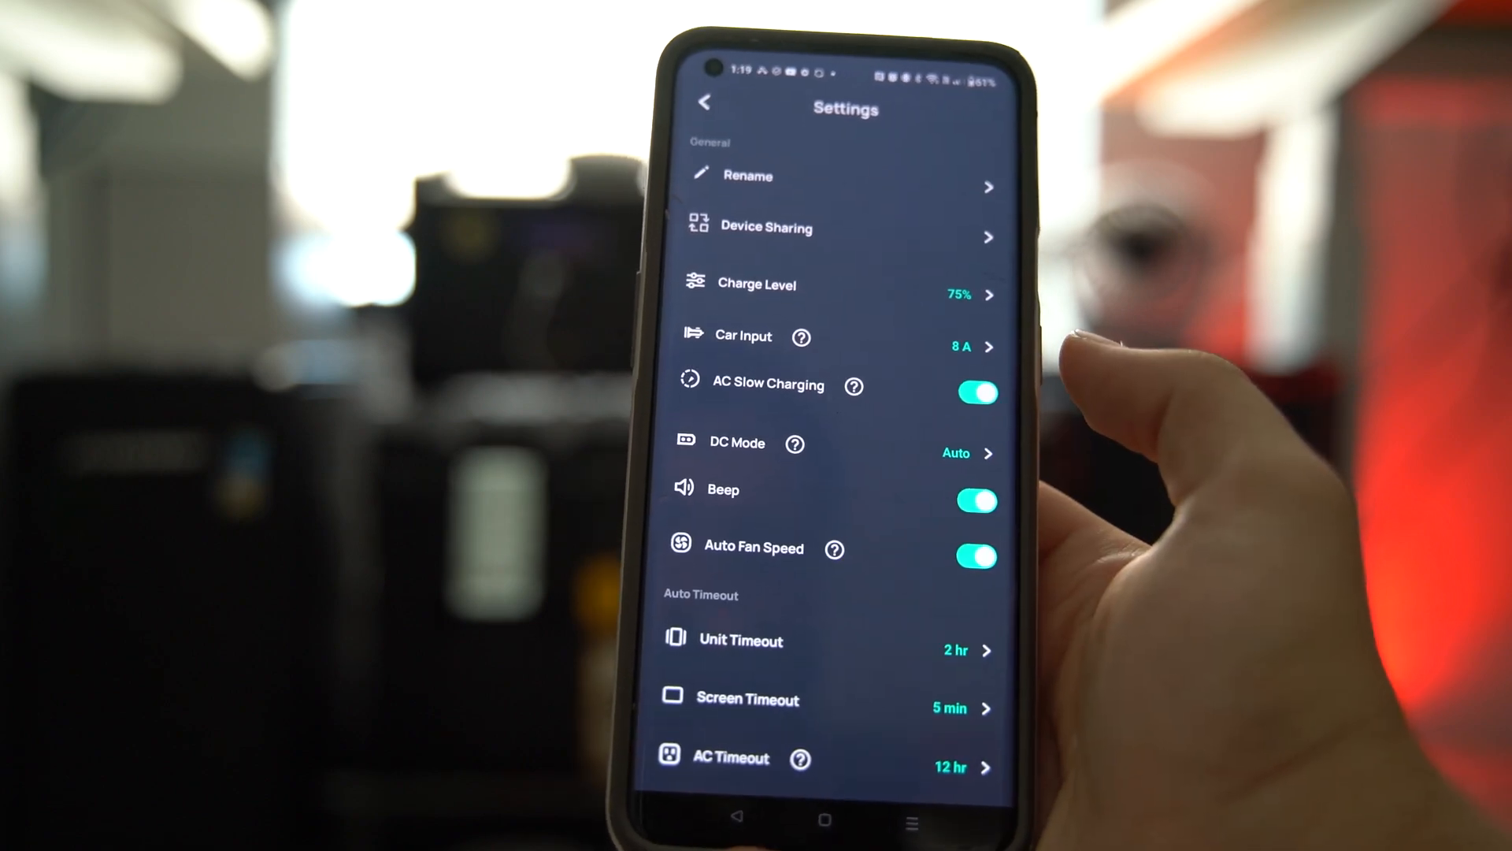